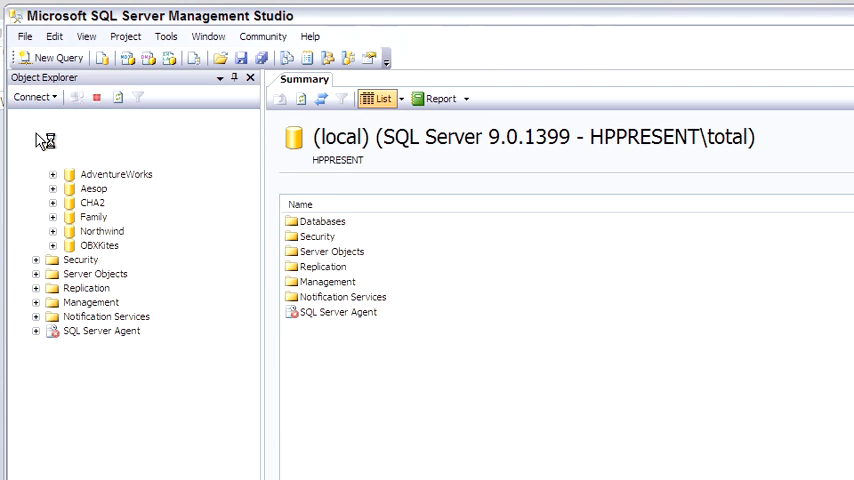
- Create a database named New and expand its node in Object Explorer
right_click(86, 131)
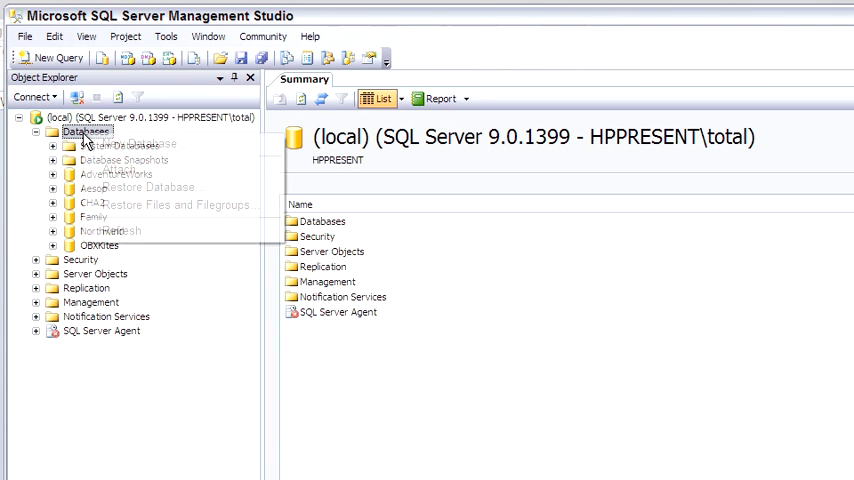
left_click(85, 131)
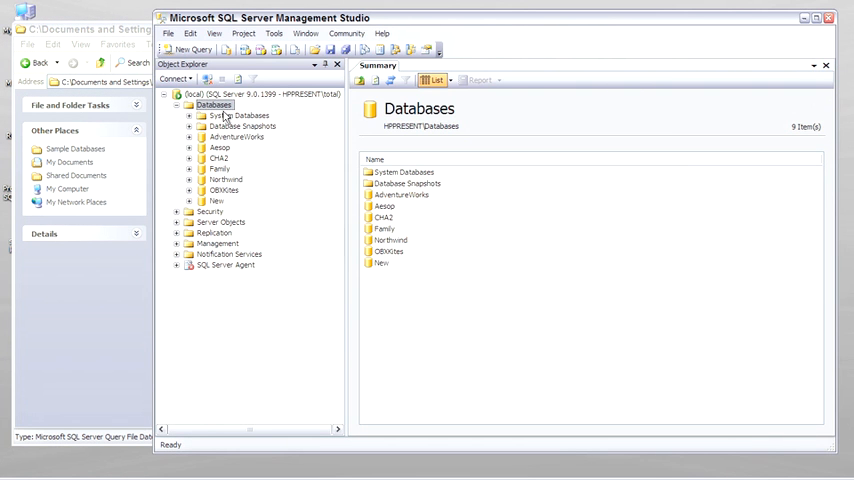
left_click(818, 18)
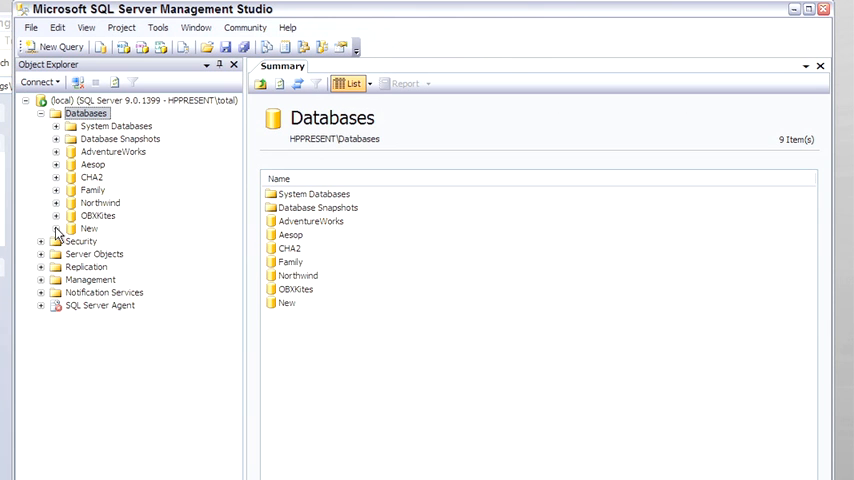
left_click(57, 228)
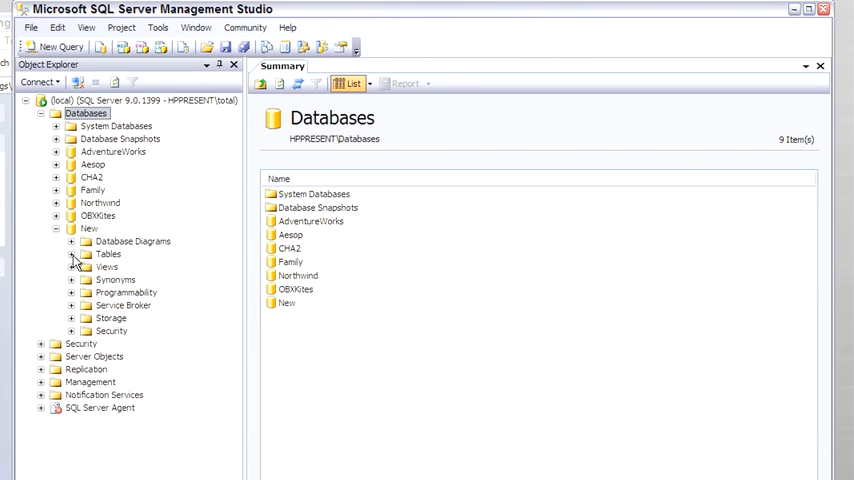
- Start a new table with a non-null int identity primary key column Sampleid
right_click(108, 253)
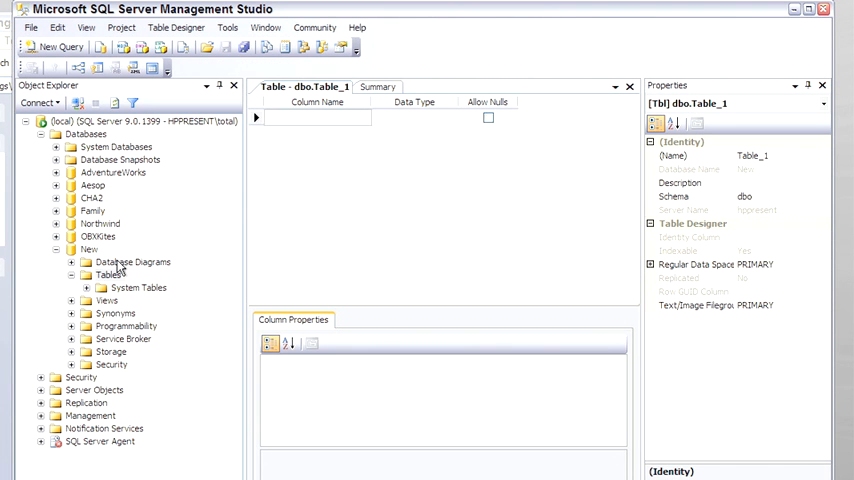
type("Sampleid")
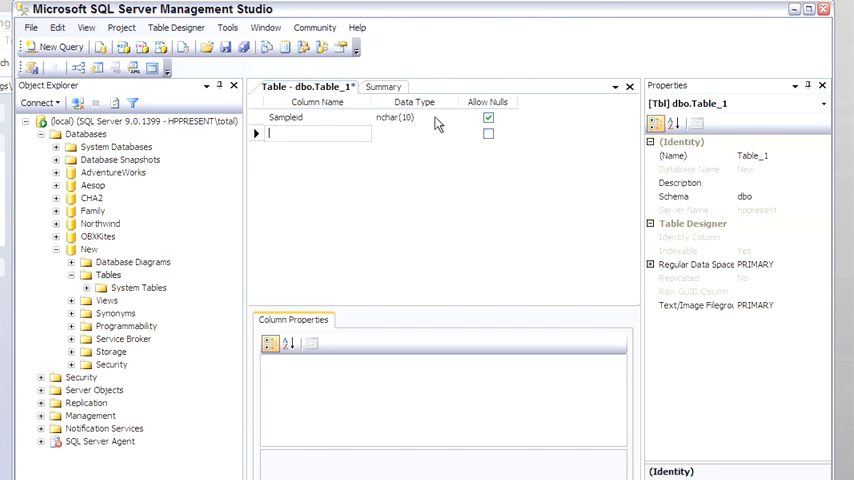
left_click(450, 117)
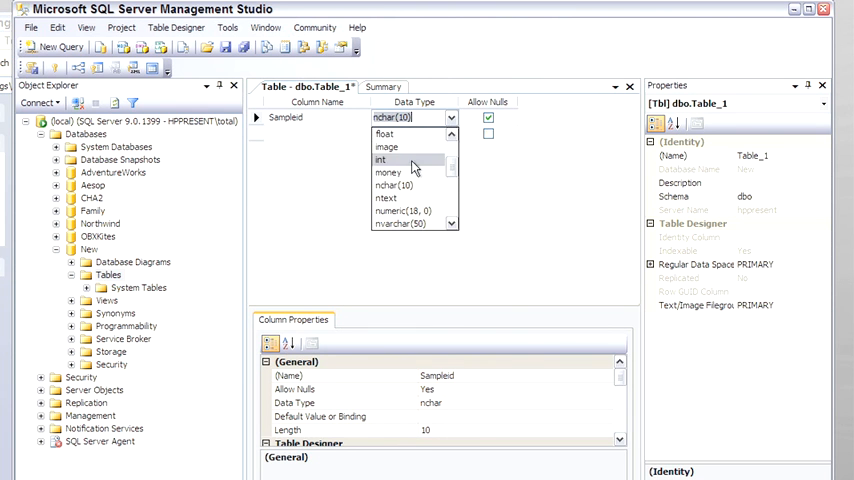
left_click(381, 160)
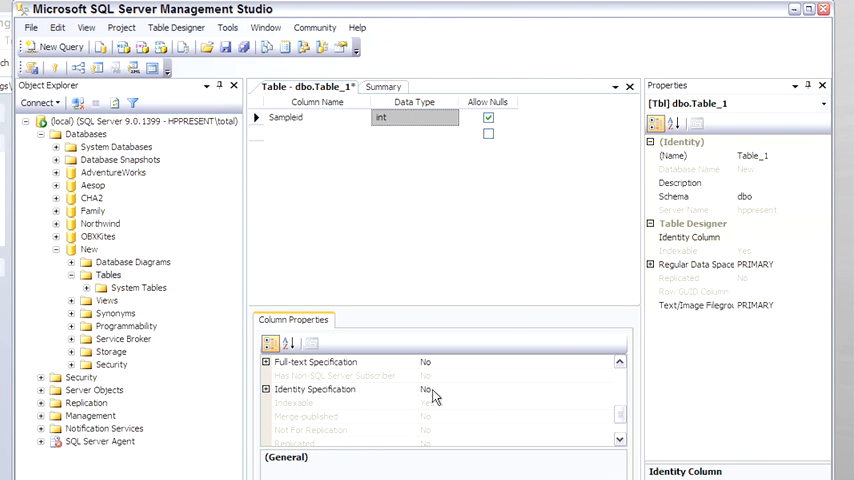
left_click(315, 389)
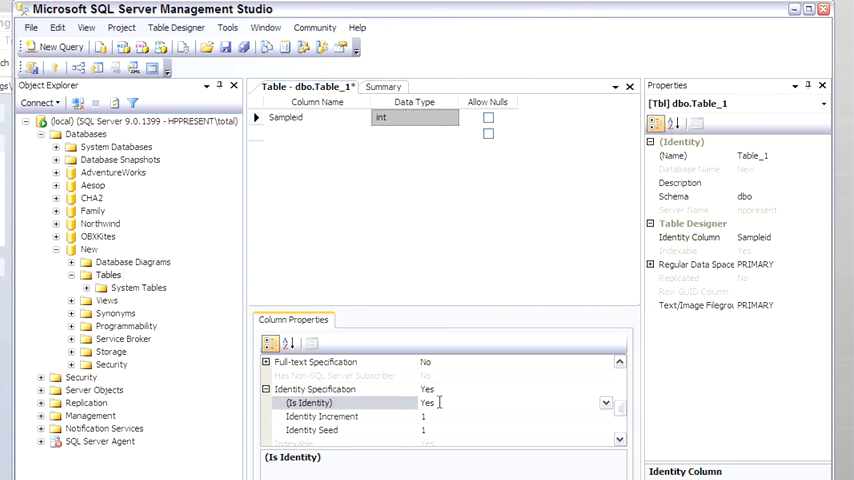
mouse_move(553, 399)
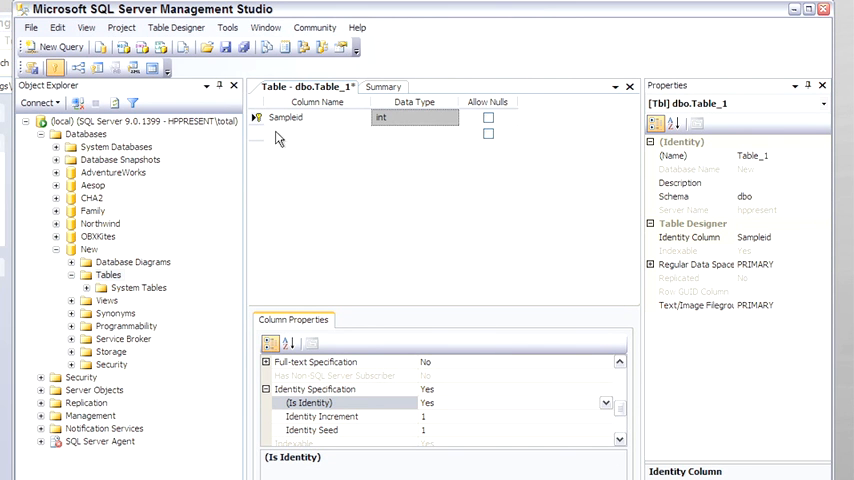
- Add nchar(10) FirstName and LastName columns and save the table as Sample
left_click(315, 133)
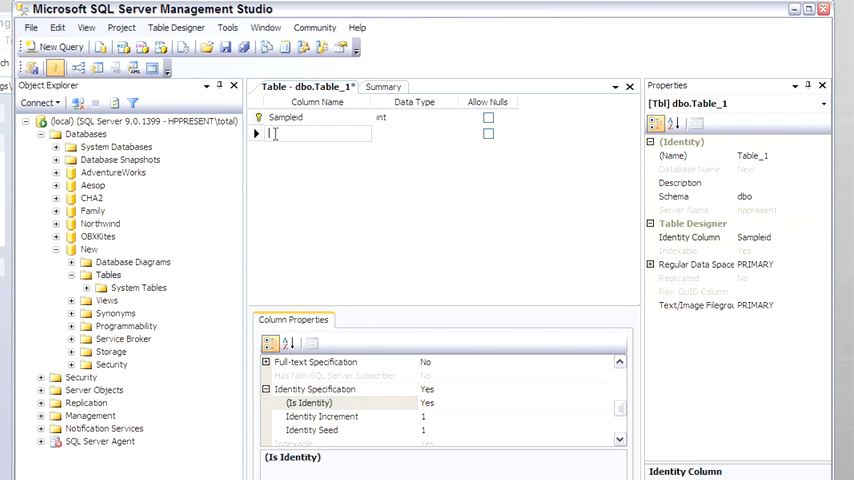
type("First")
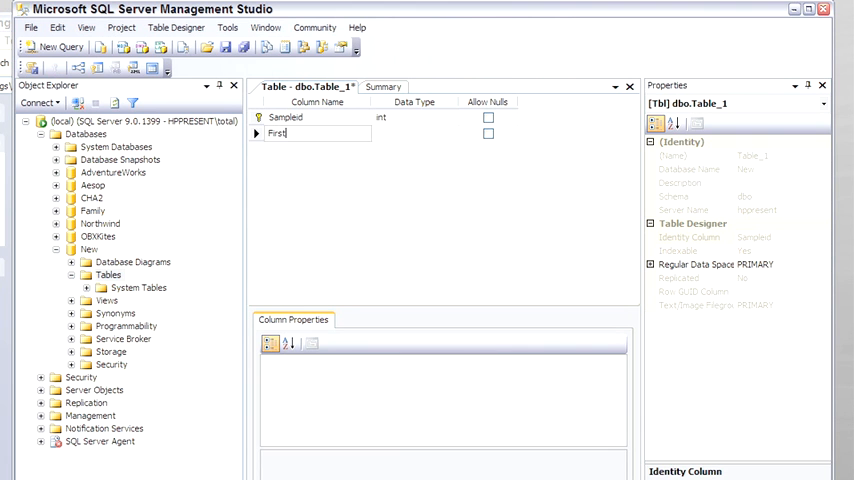
type("Name")
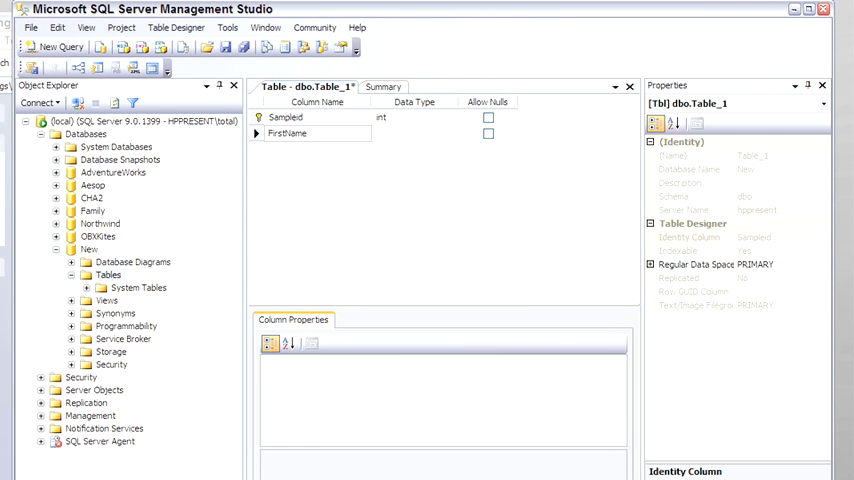
type("LastName")
type("Sa")
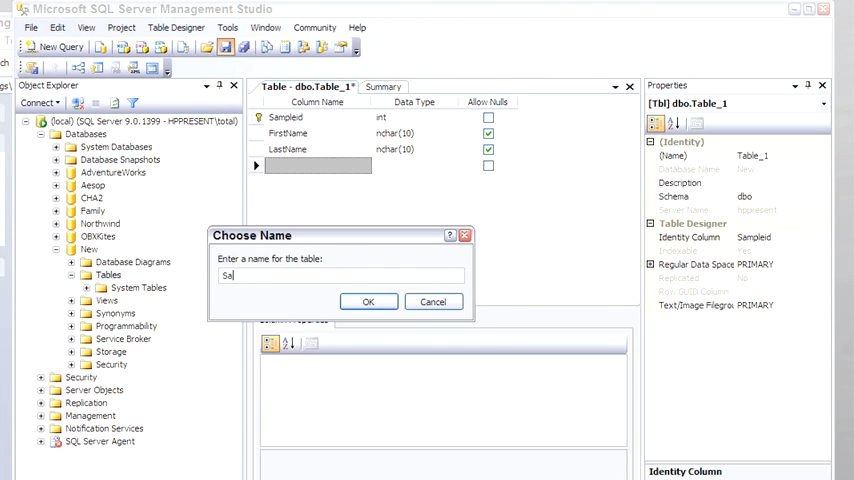
left_click(368, 301)
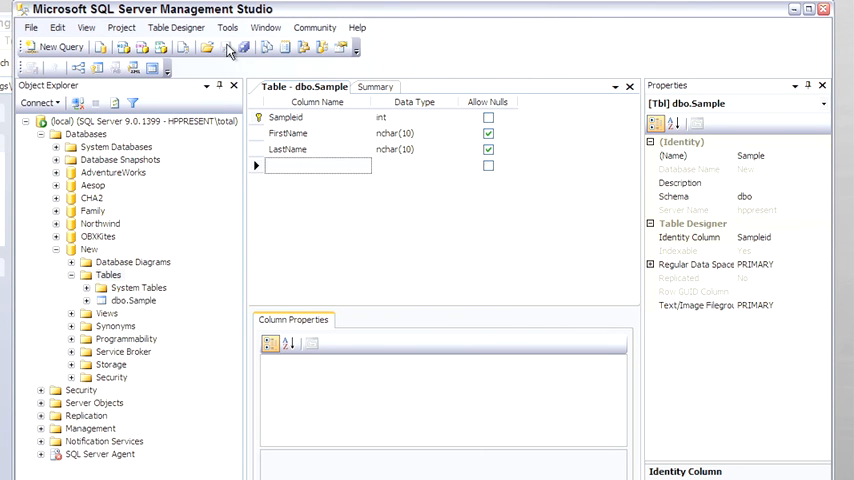
- Start another table with AutoID as a non-null int identity primary key
right_click(108, 274)
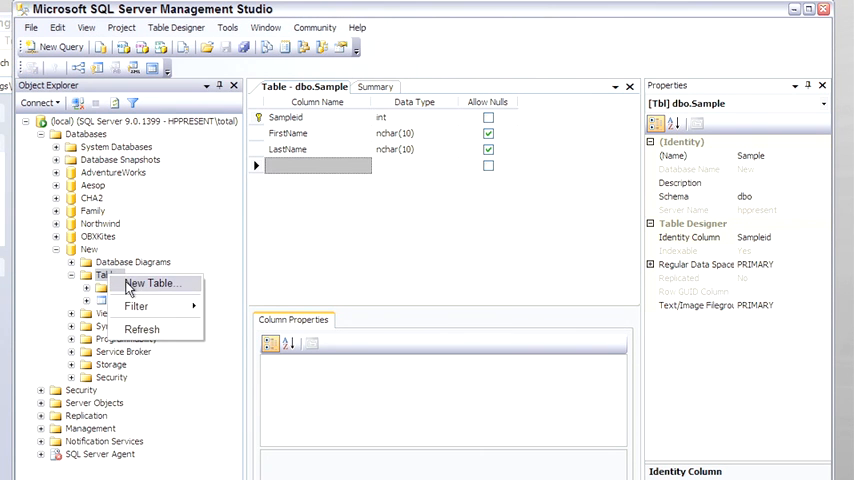
left_click(150, 283)
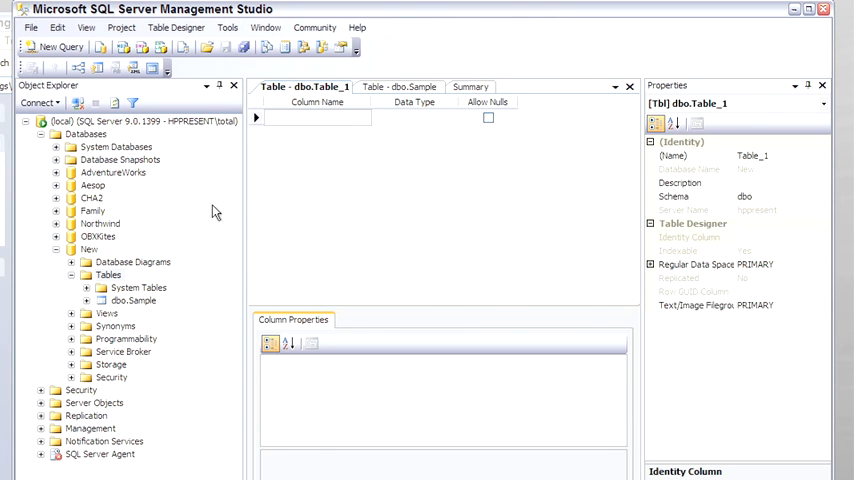
type("AutoID")
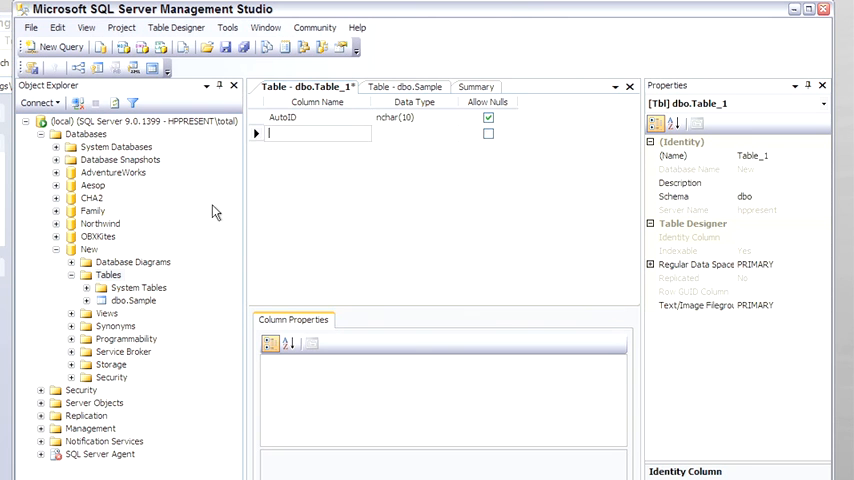
left_click(451, 118)
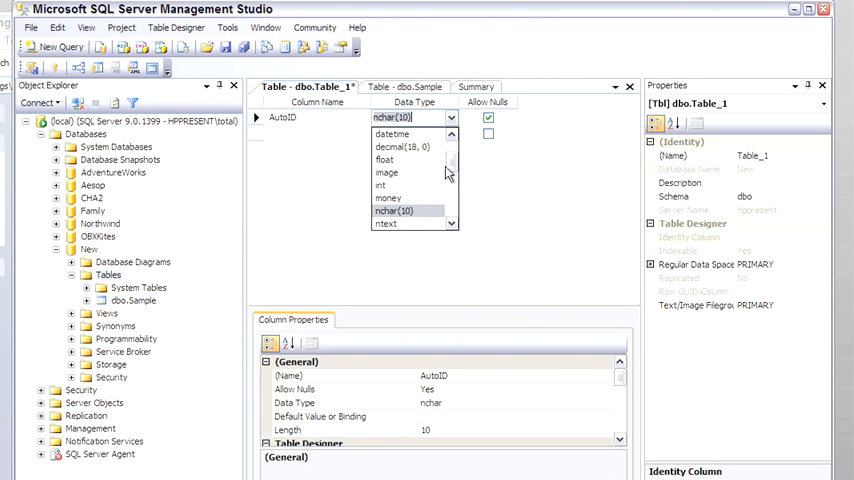
left_click(380, 185)
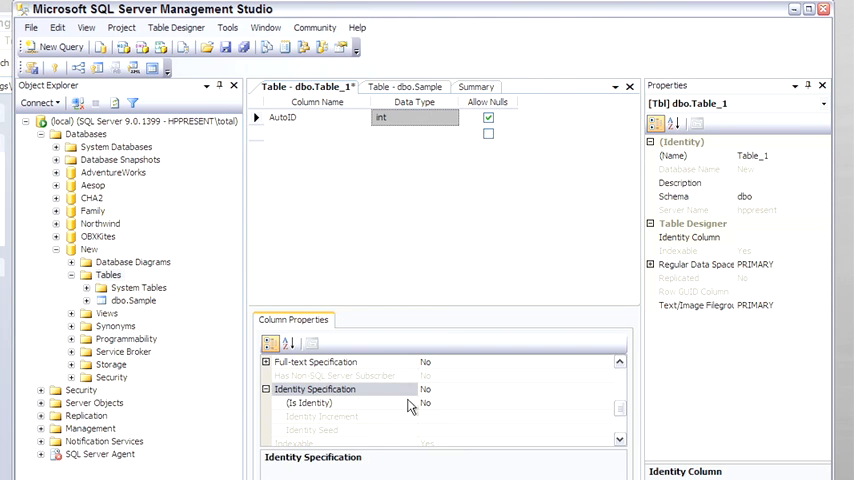
left_click(424, 402)
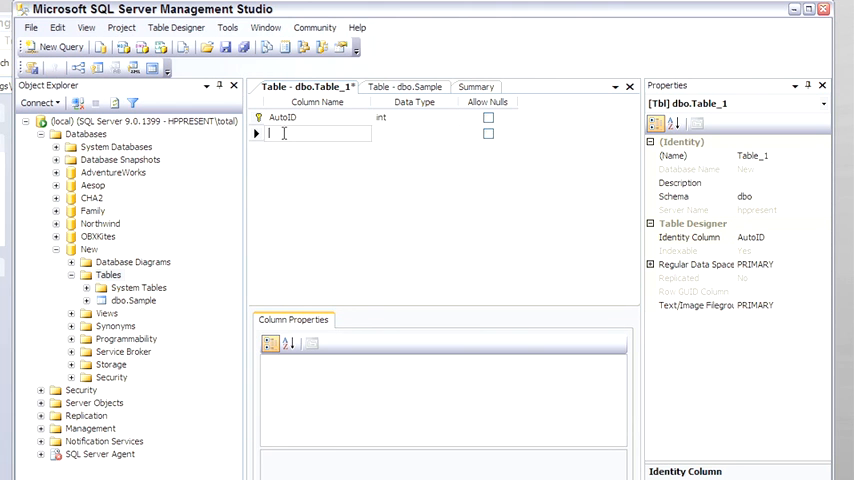
- Add SampleID int plus Make, Model, VIN nchar(10) columns; save as Auto
type("SampleID")
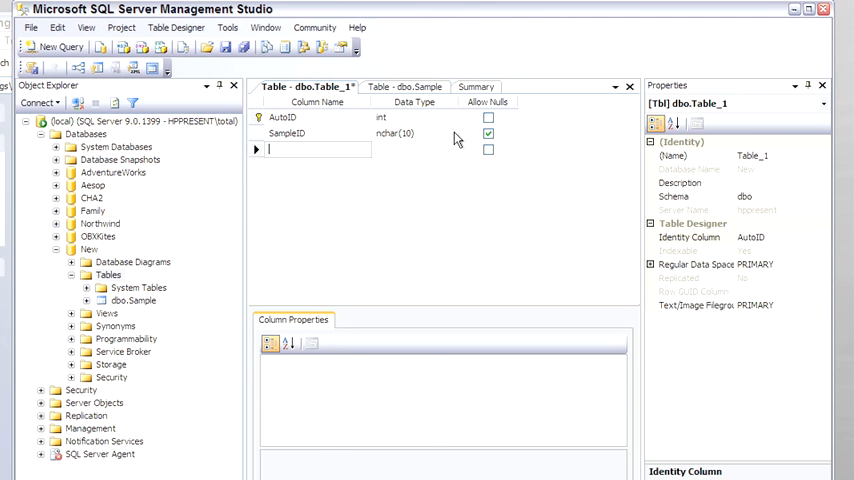
left_click(450, 133)
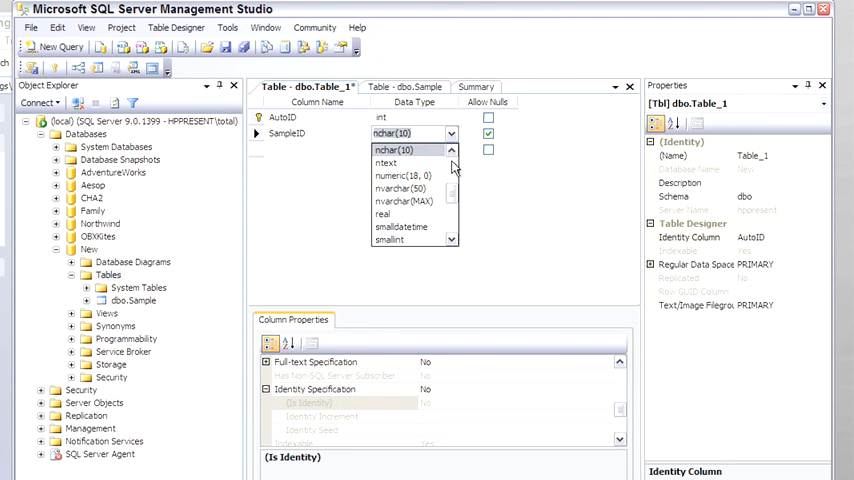
left_click(383, 133)
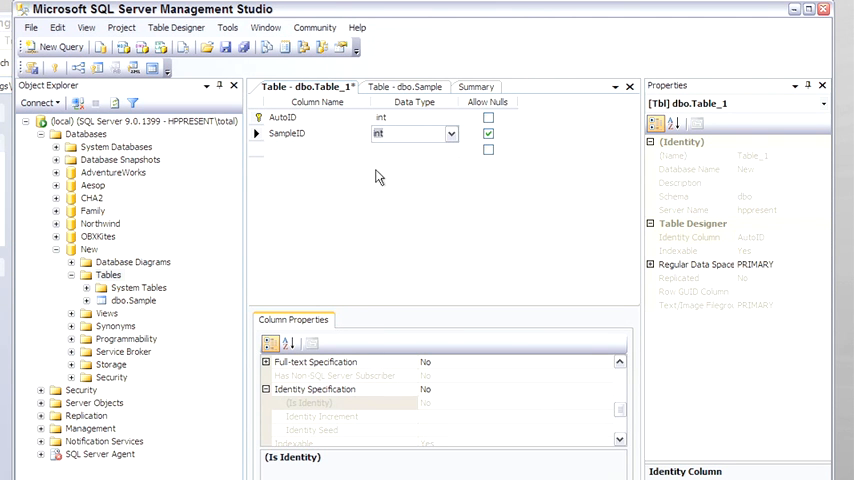
type("M")
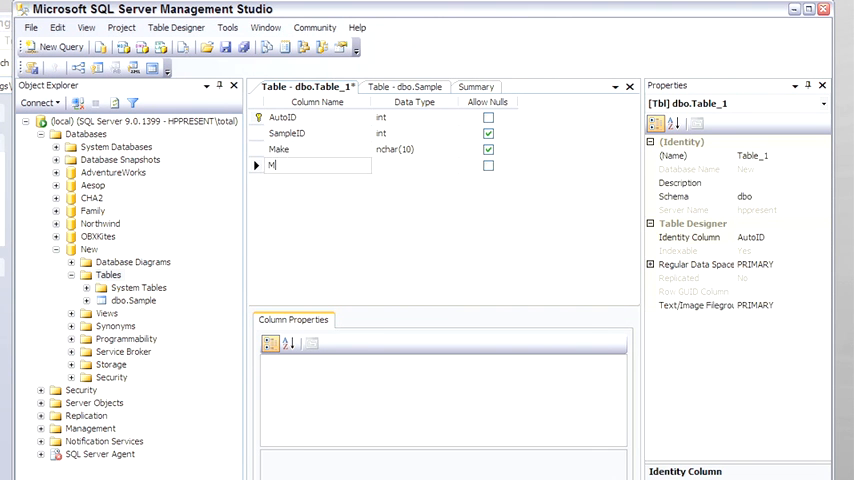
type("Model")
type("VIN")
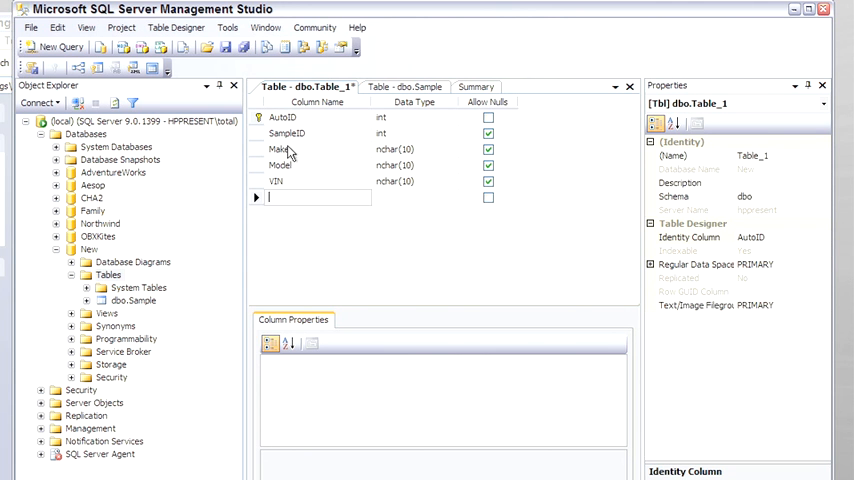
left_click(227, 47)
type("Auto")
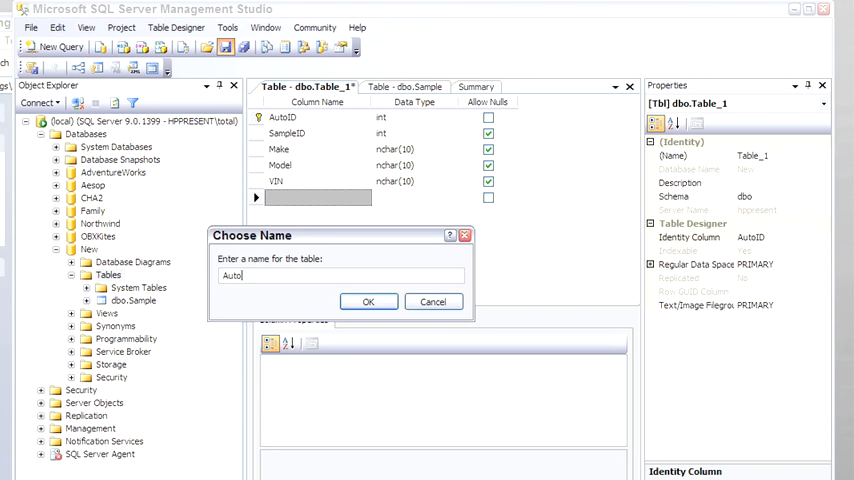
left_click(368, 301)
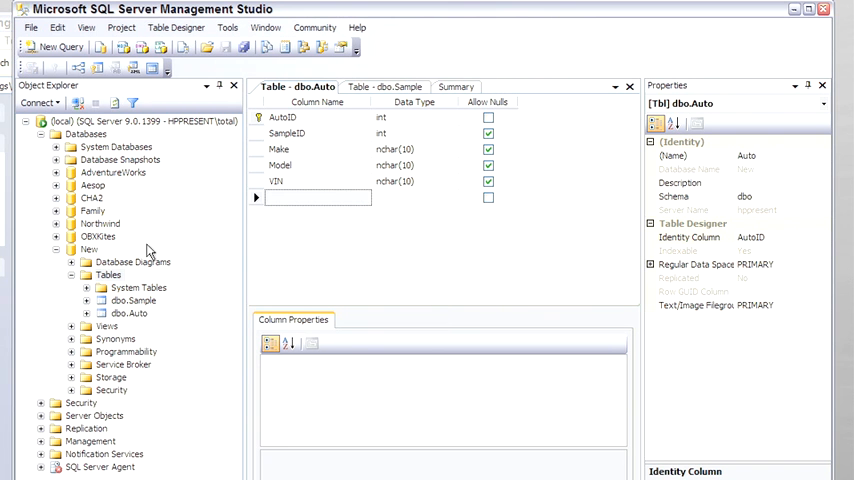
mouse_move(127, 305)
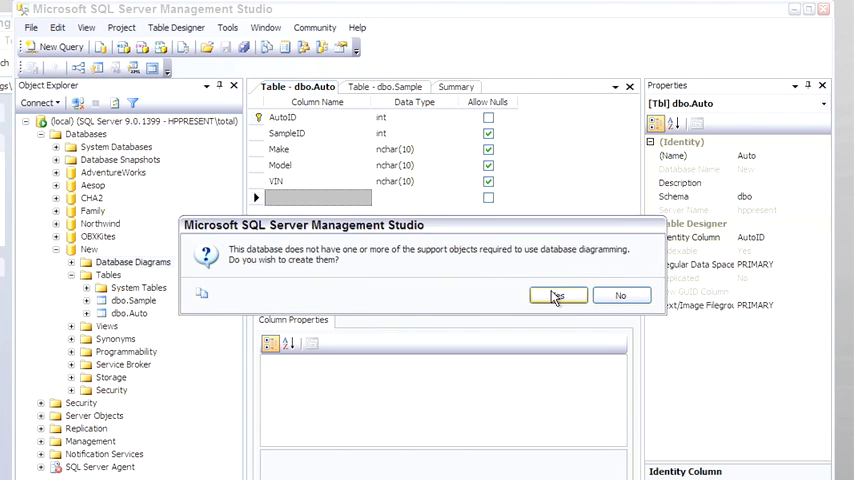
- Create a database diagram with the Auto and Sample tables, allowing support objects
left_click(557, 295)
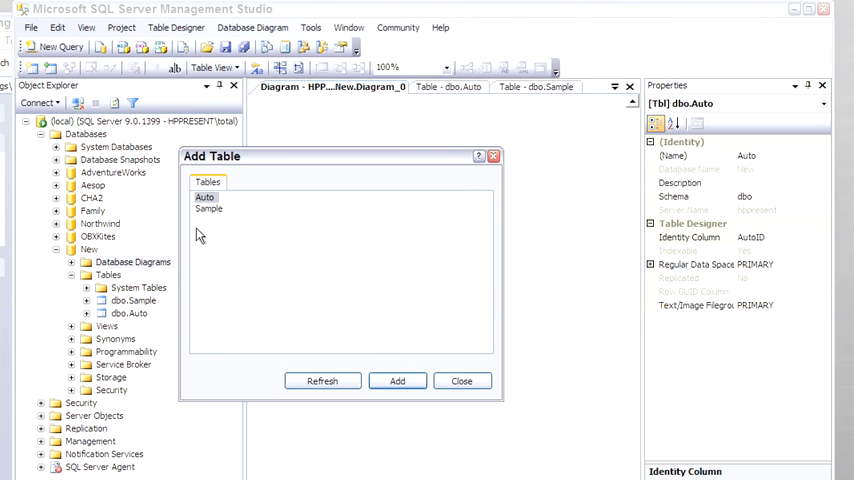
left_click(397, 381)
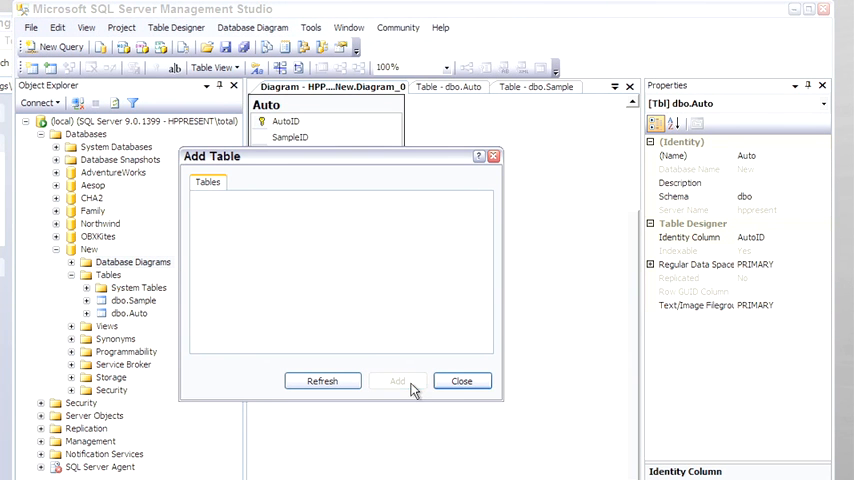
left_click(461, 380)
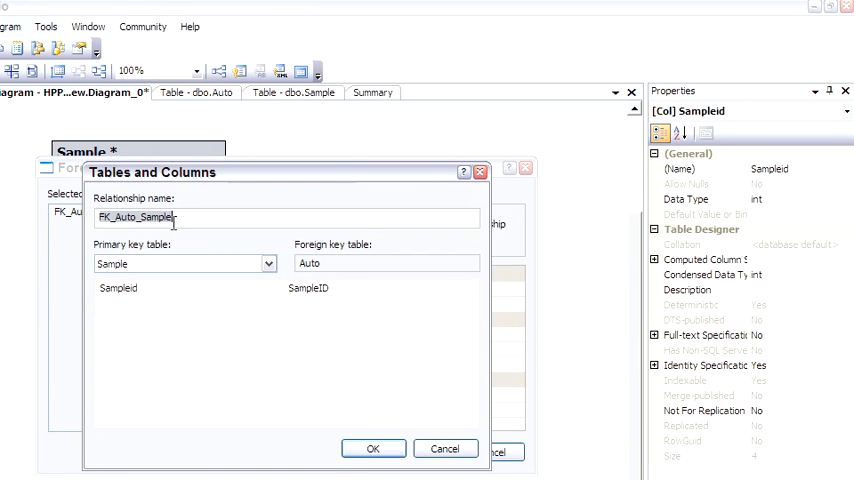
- Confirm the FK_Auto_Sample key mapping and review its delete and update rules
left_click(373, 448)
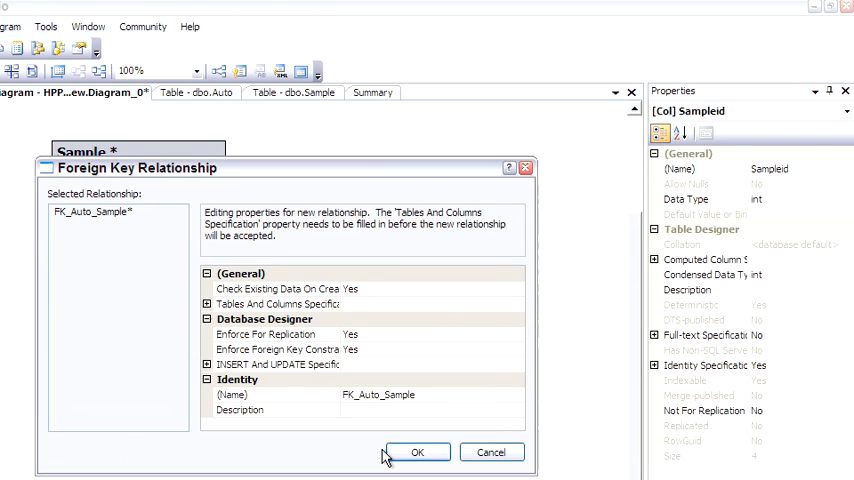
mouse_move(373, 438)
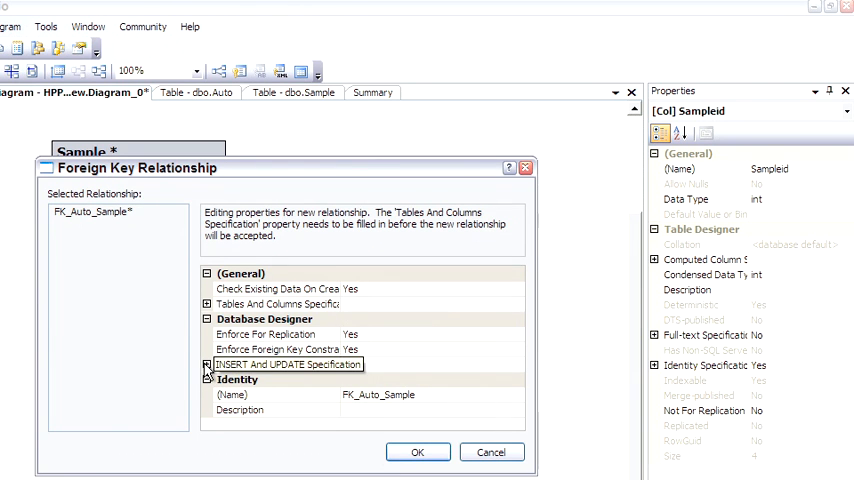
left_click(206, 364)
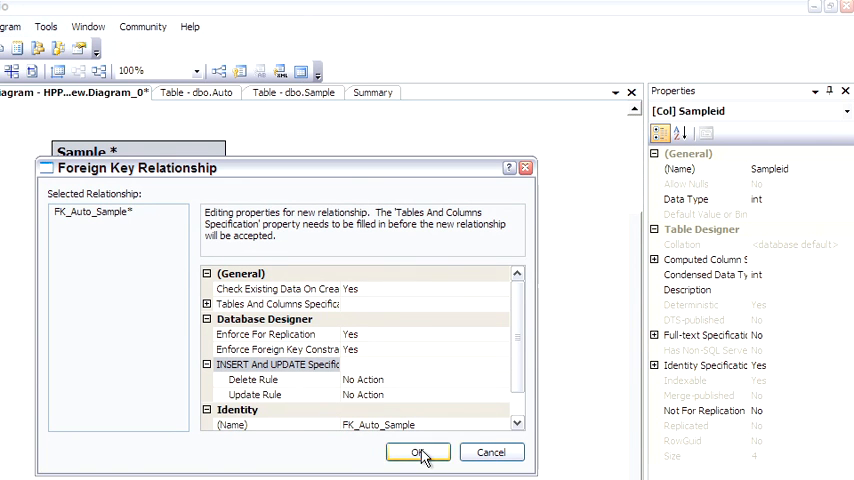
left_click(418, 452)
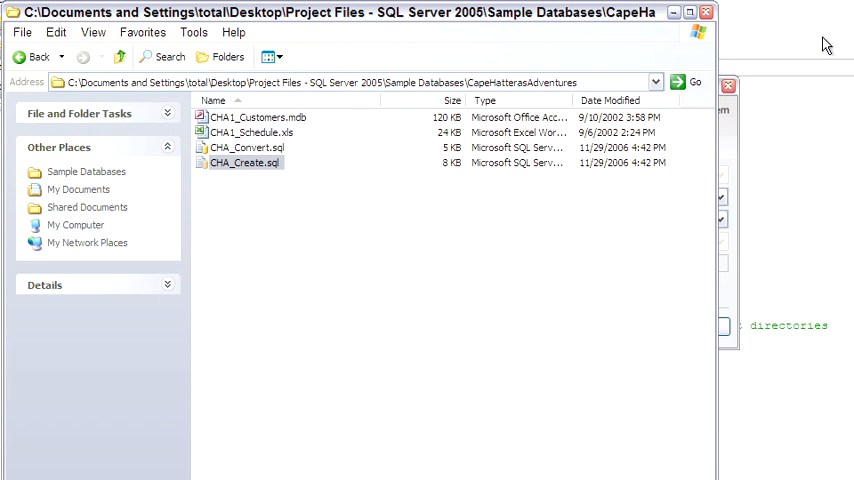
- Open CHA_Create.sql from the CapeHatterasAdventures folder in a query window
double_click(246, 162)
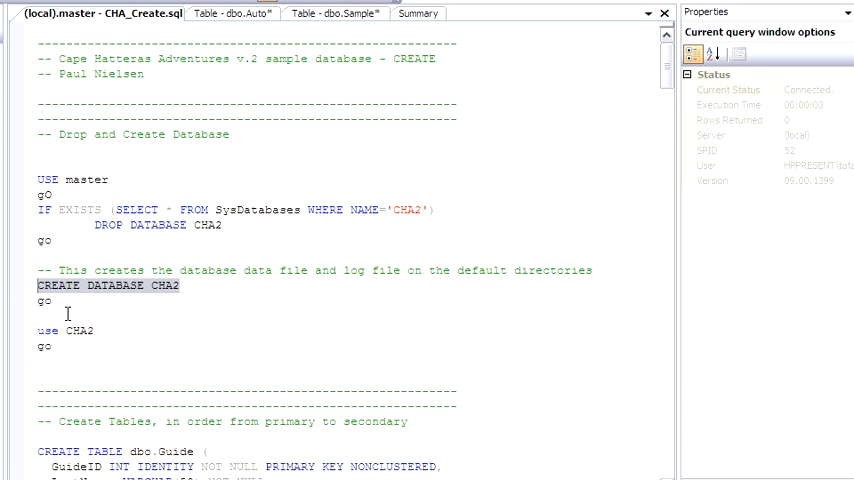
scroll("down", 3)
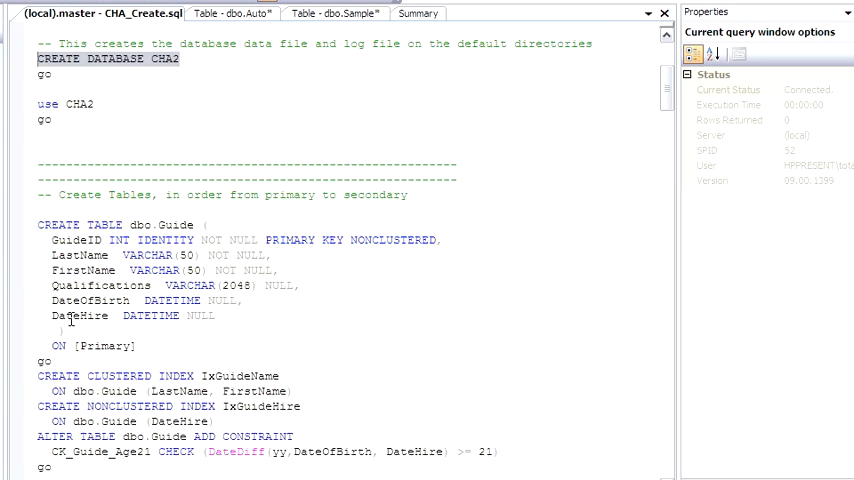
scroll("down", 3)
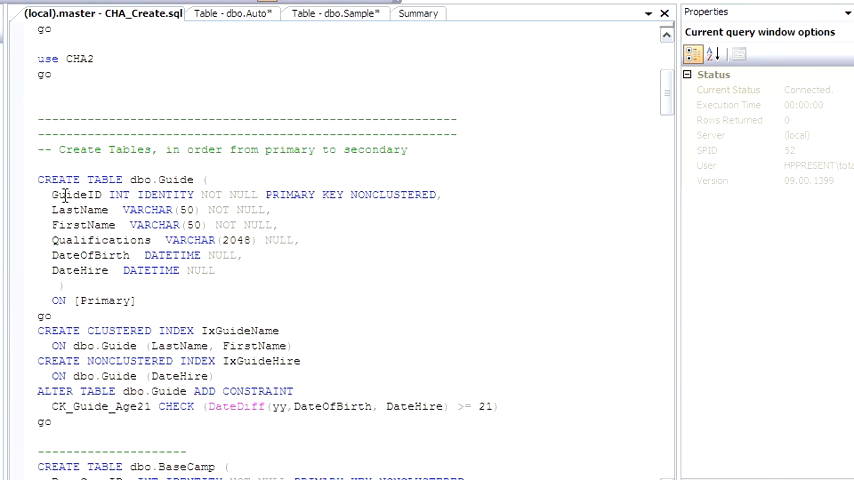
double_click(115, 194)
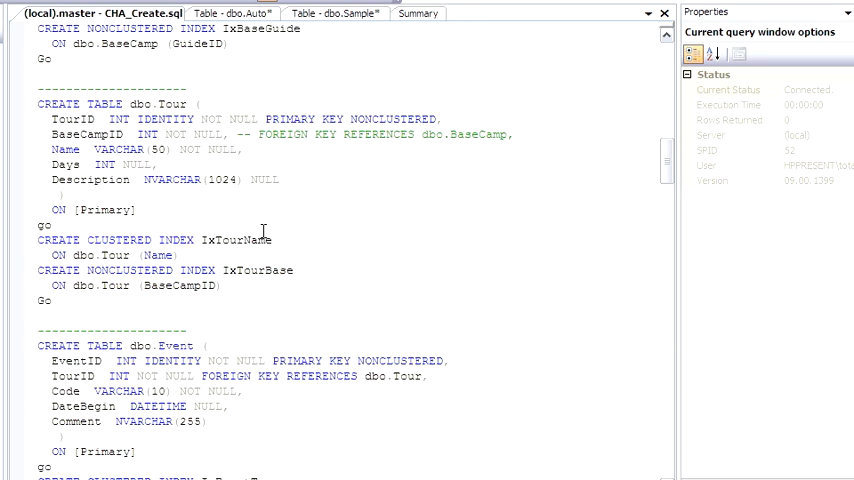
scroll("down", 3)
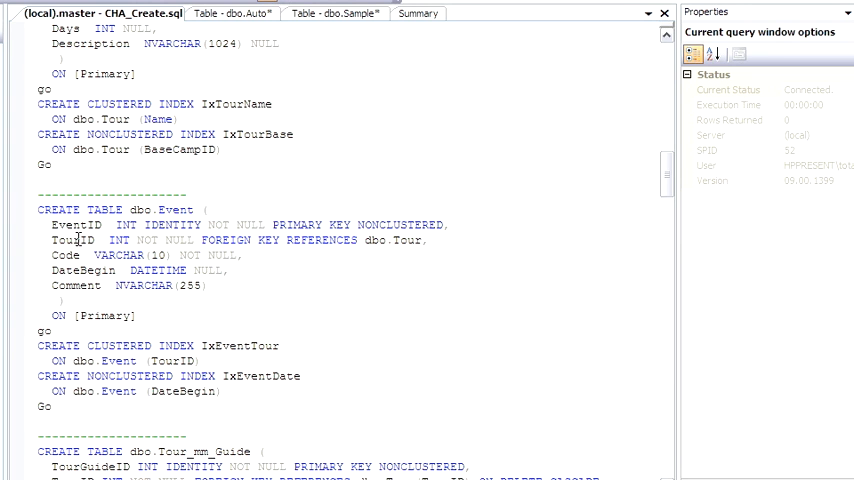
mouse_move(210, 240)
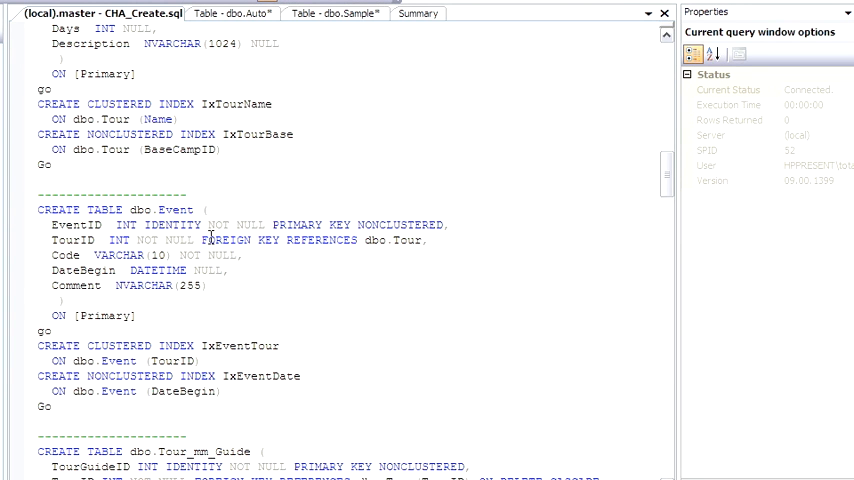